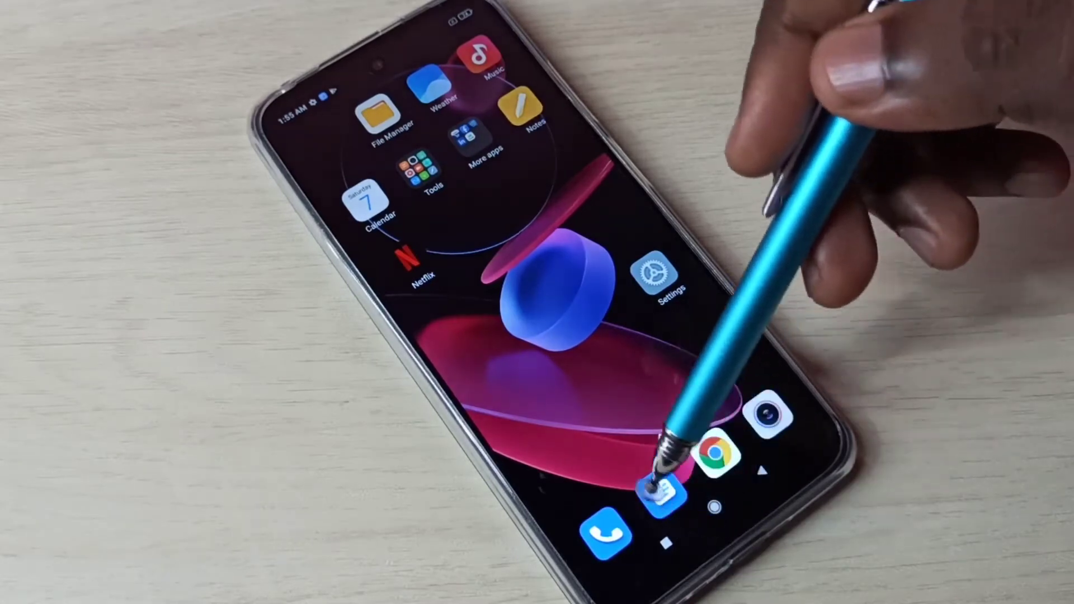
Launch Google Messages from the home screen dock
left_click(662, 476)
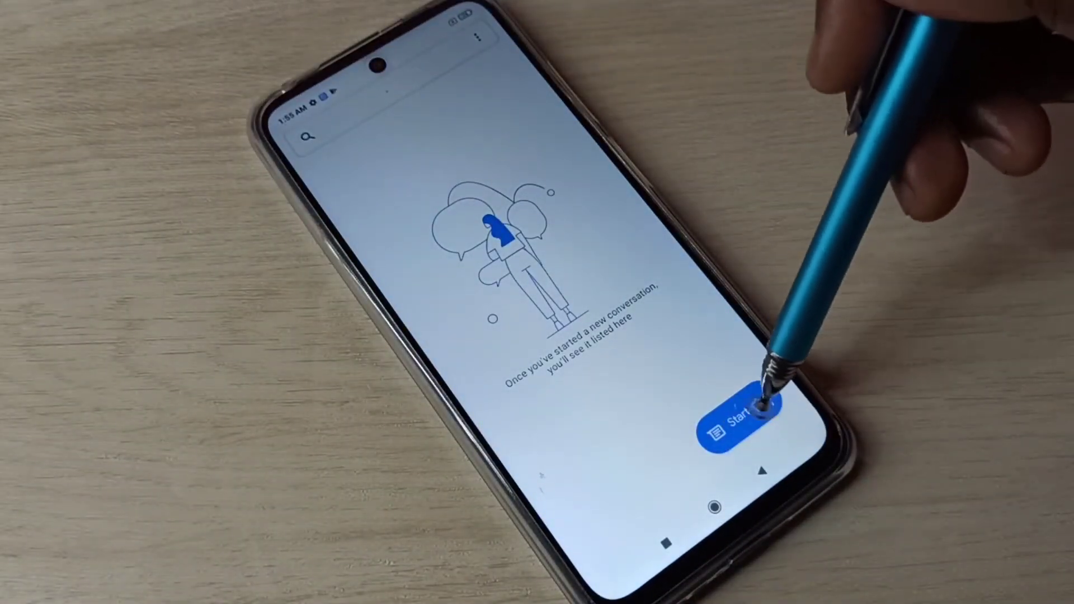
Start a new chat to bring up an empty recipient field
left_click(736, 408)
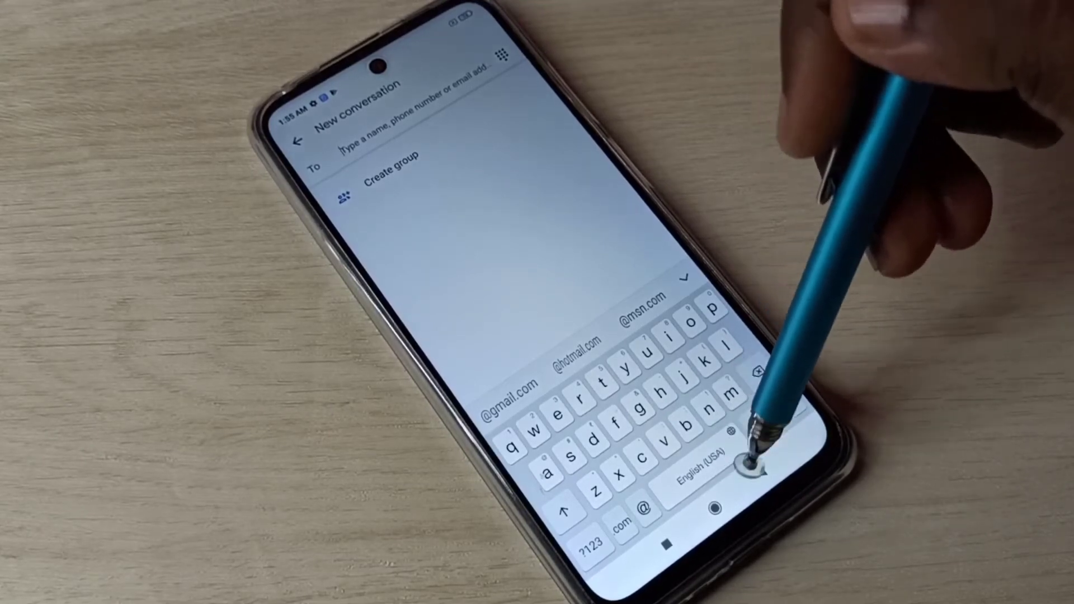
Open keyboard Language Settings from the globe key to add Hindi
left_click(699, 455)
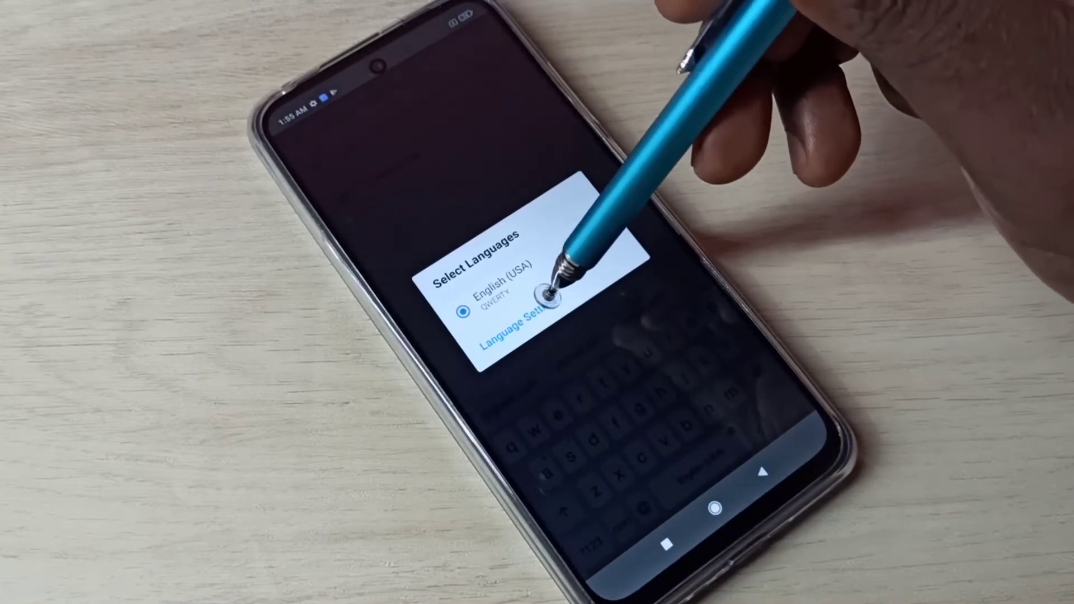
left_click(513, 326)
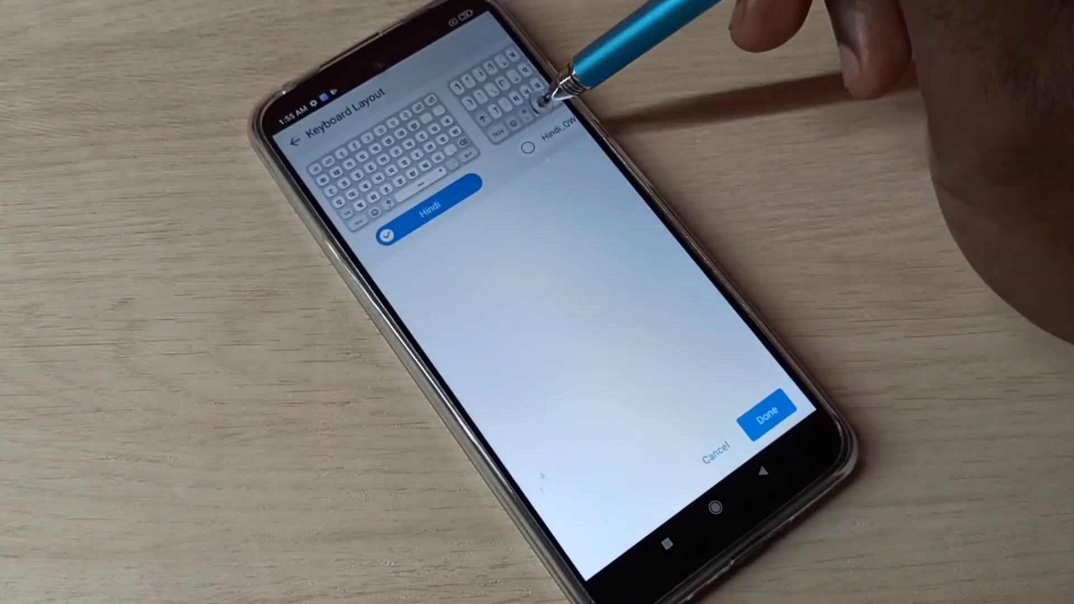
mouse_move(538, 103)
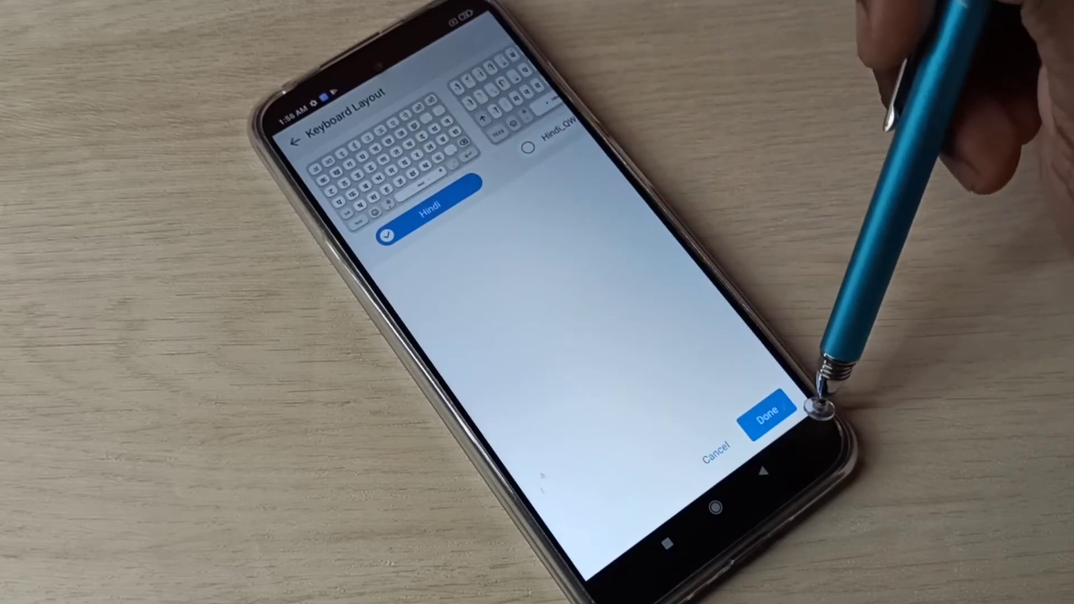
Confirm the Hindi keyboard layout so the Devanagari keyboard appears in Messages
left_click(768, 404)
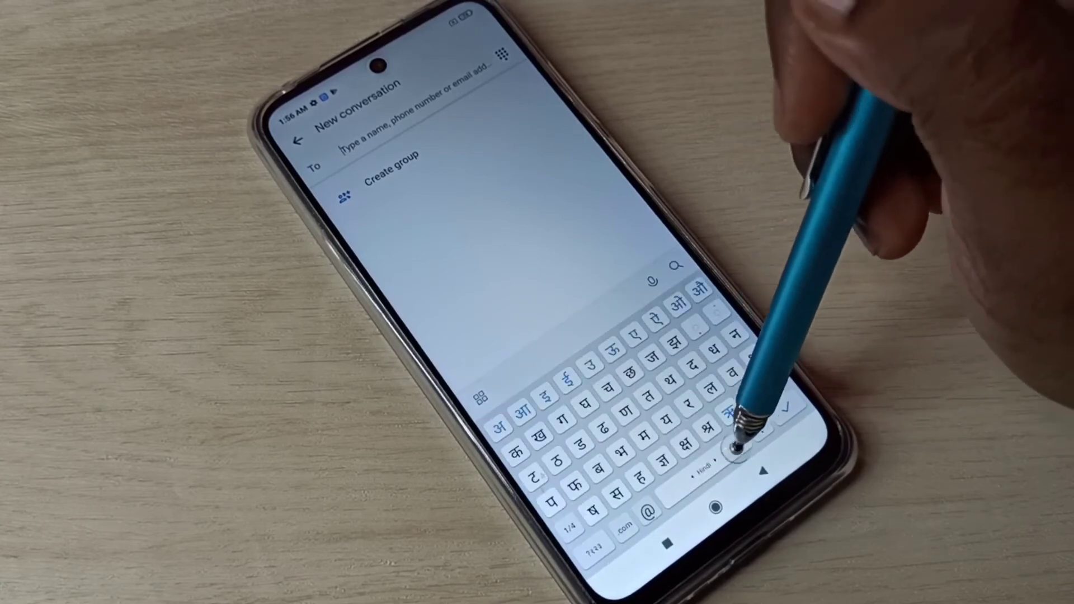
Toggle English and Hindi, type a Hindi letter, and view the language list
left_click(707, 471)
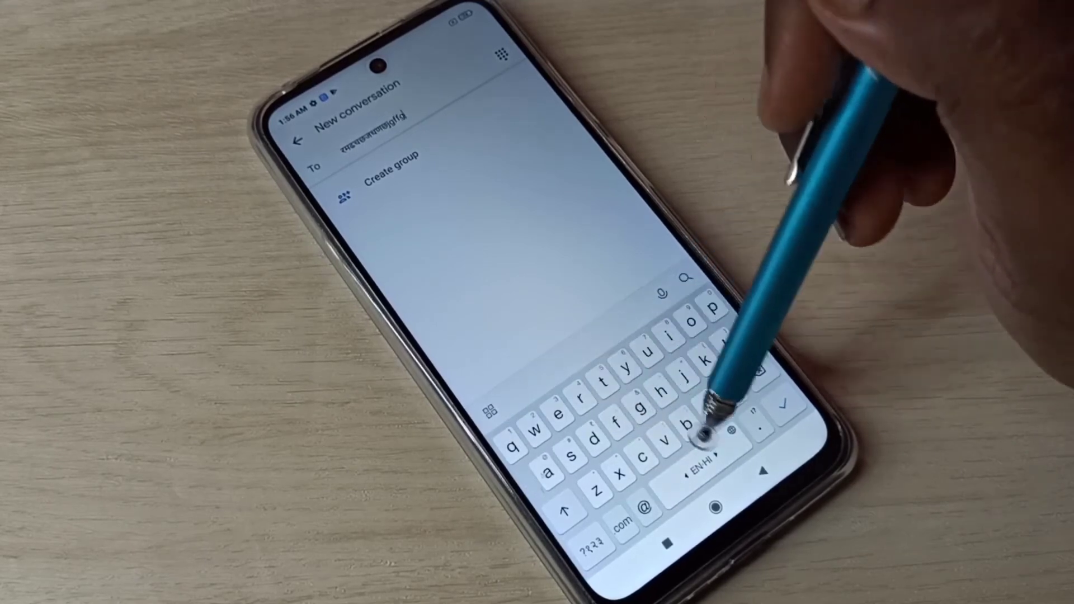
left_click(698, 455)
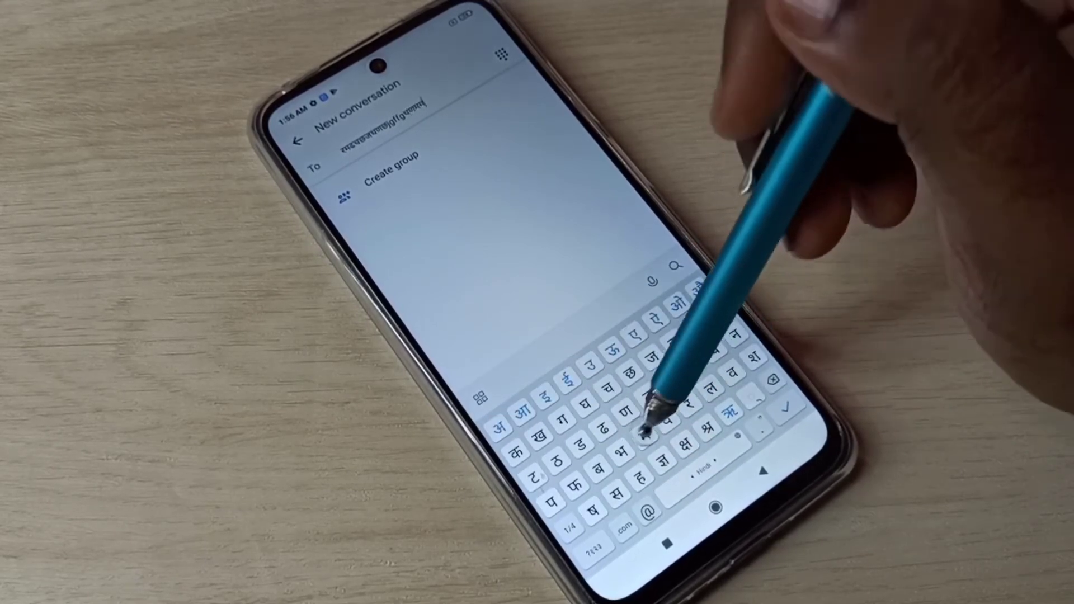
left_click(698, 465)
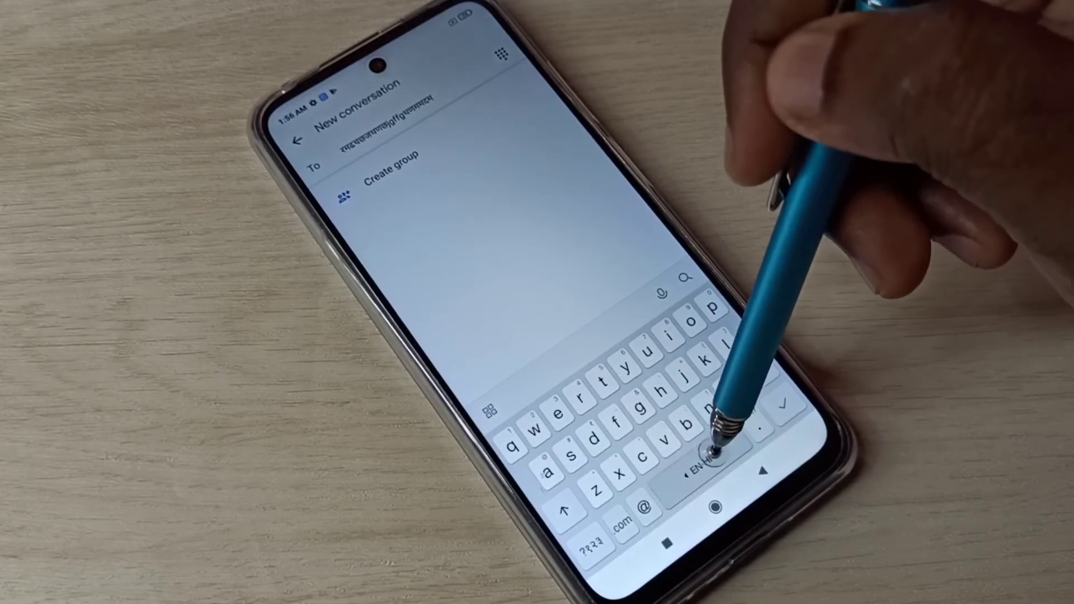
left_click(709, 452)
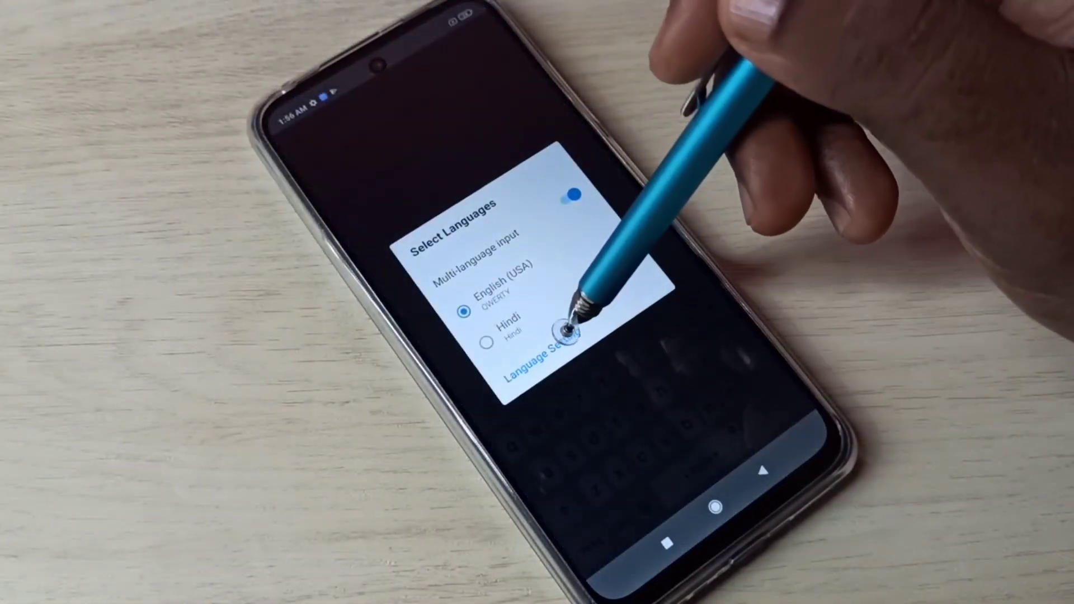